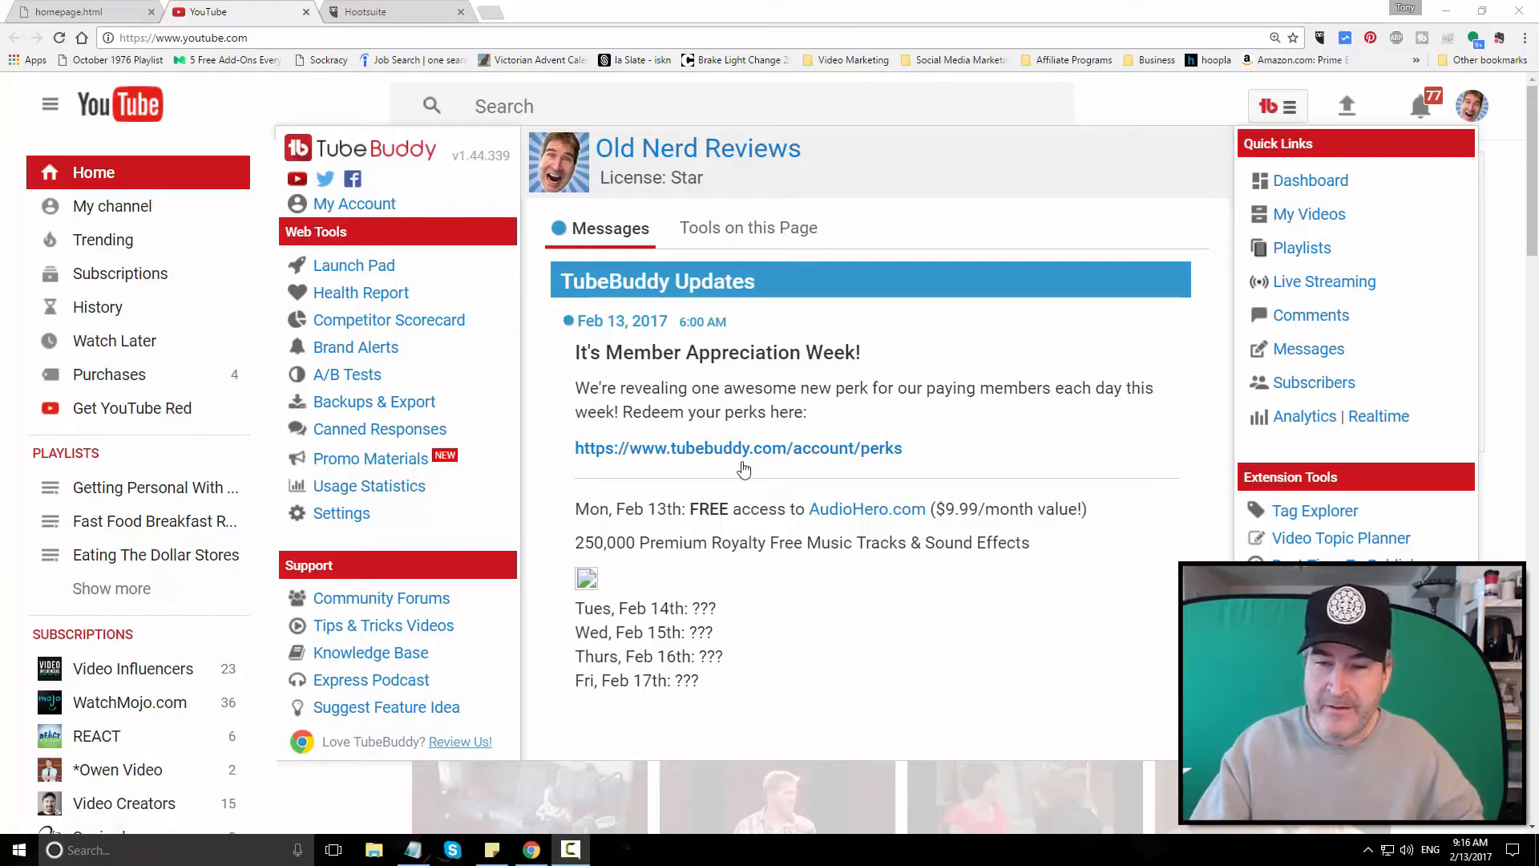
# Follow the tubebuddy.com/account/perks link to view the free AudioHero perk and the February 14th and 15th mystery deals.
pyautogui.click(737, 448)
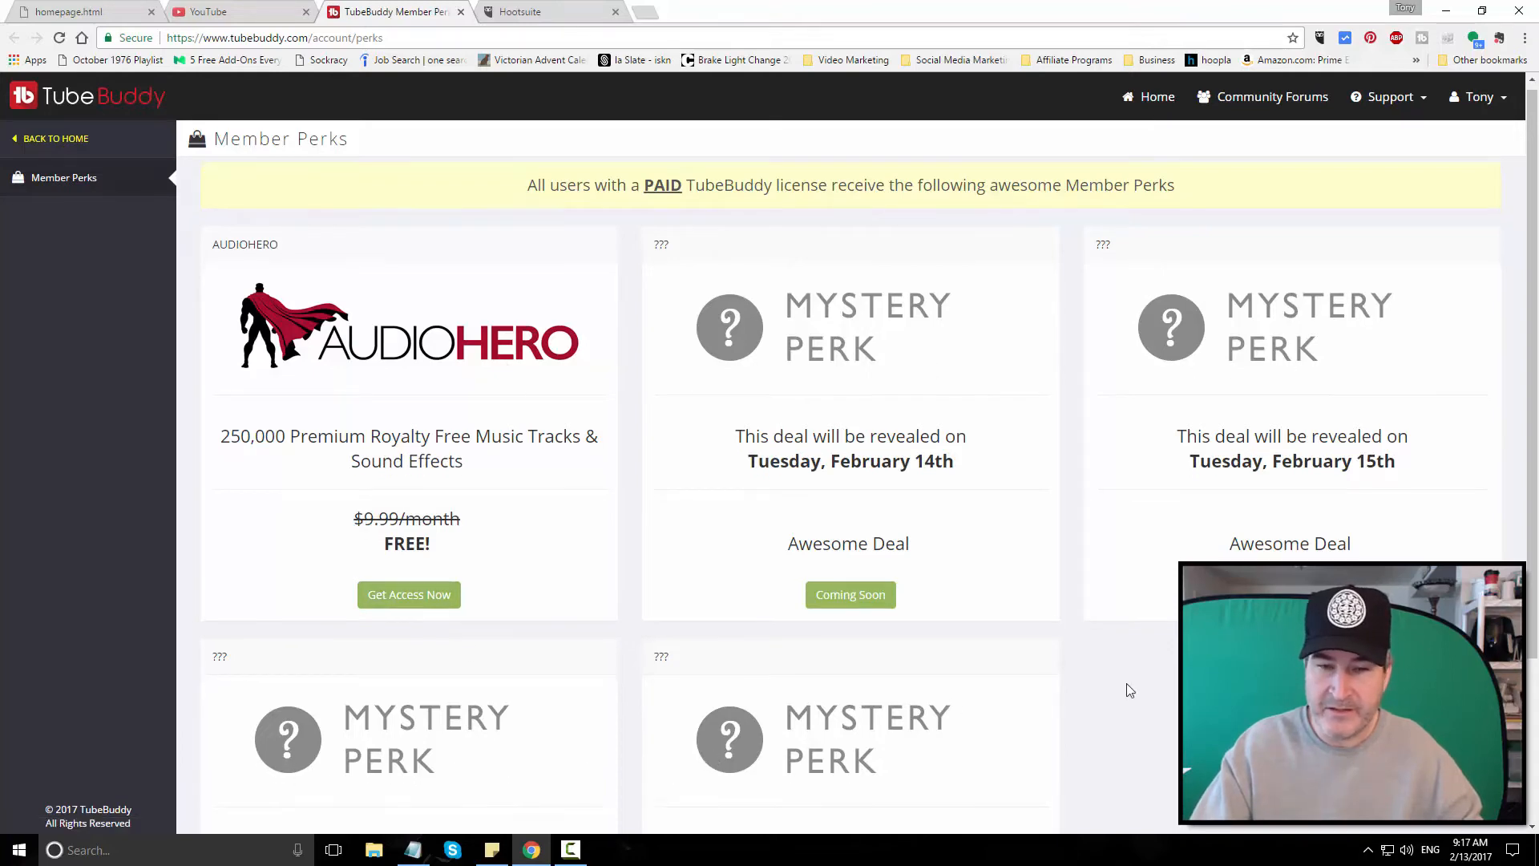
pyautogui.scroll(-3)
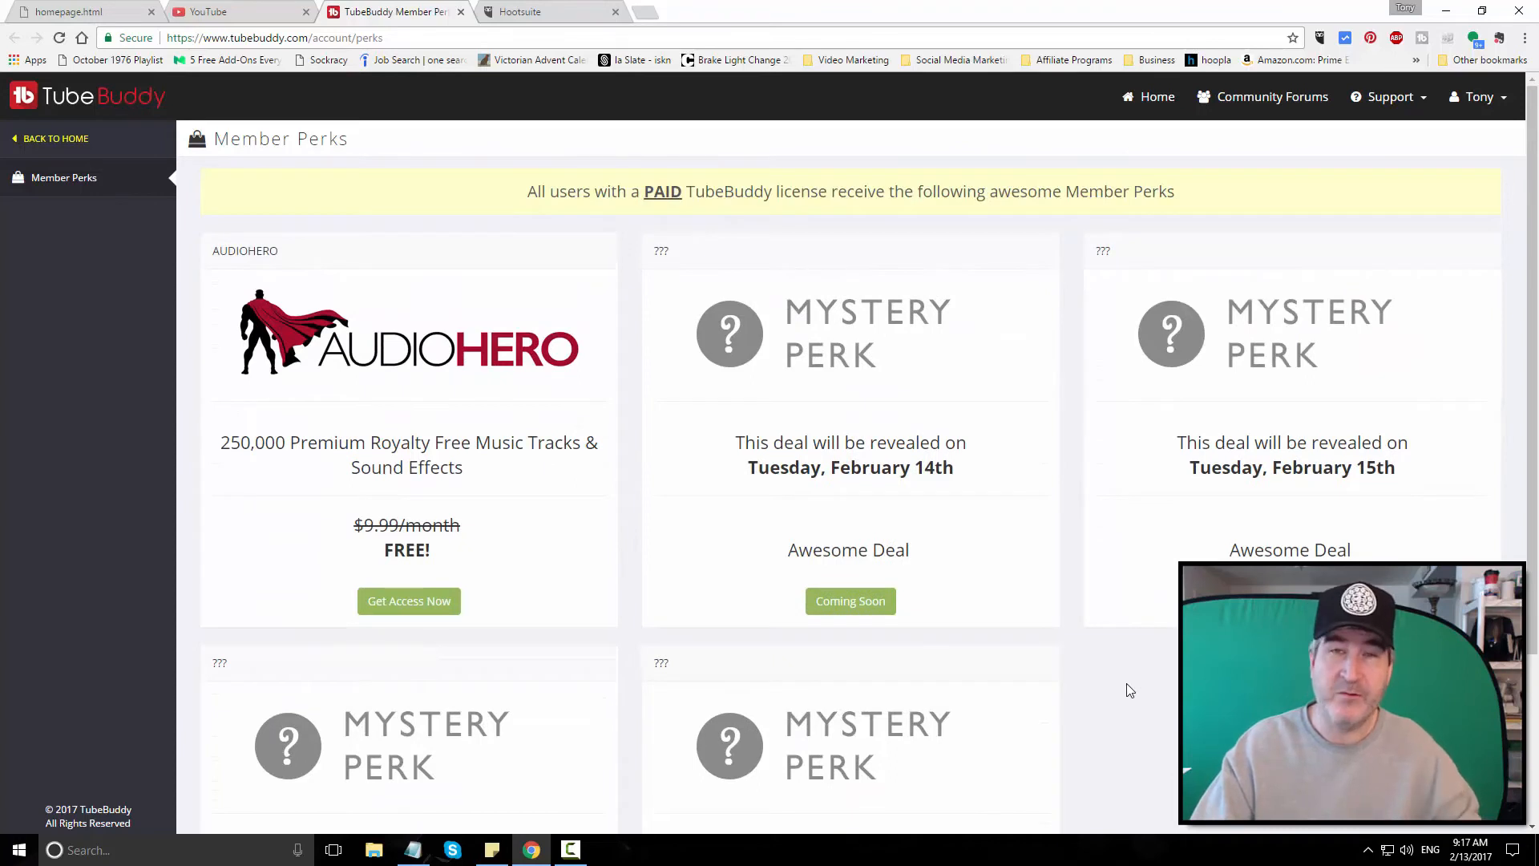
pyautogui.moveTo(1111, 671)
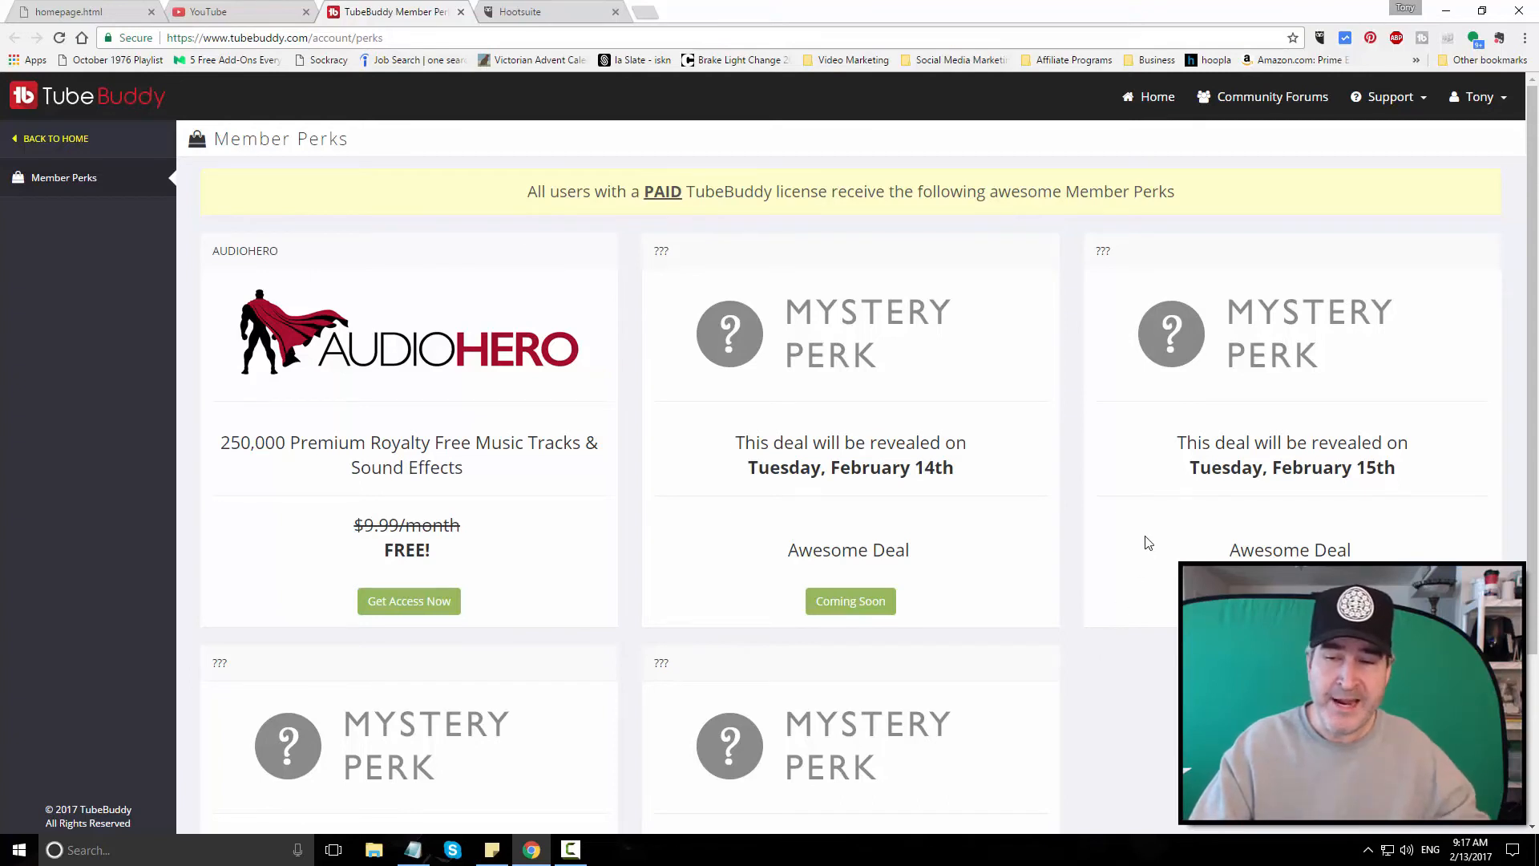
pyautogui.moveTo(1153, 551)
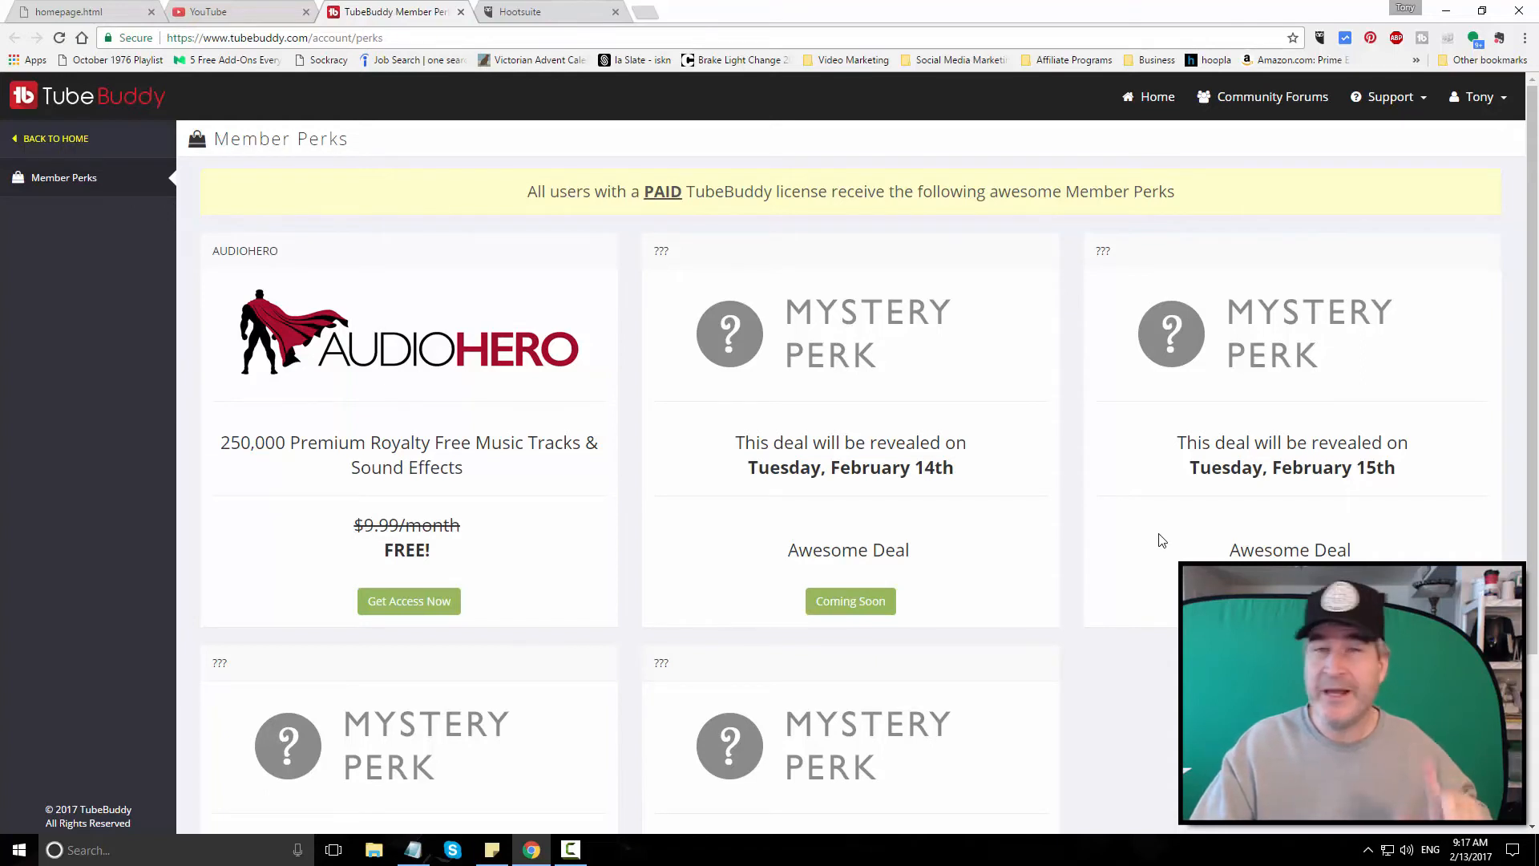
pyautogui.moveTo(1154, 550)
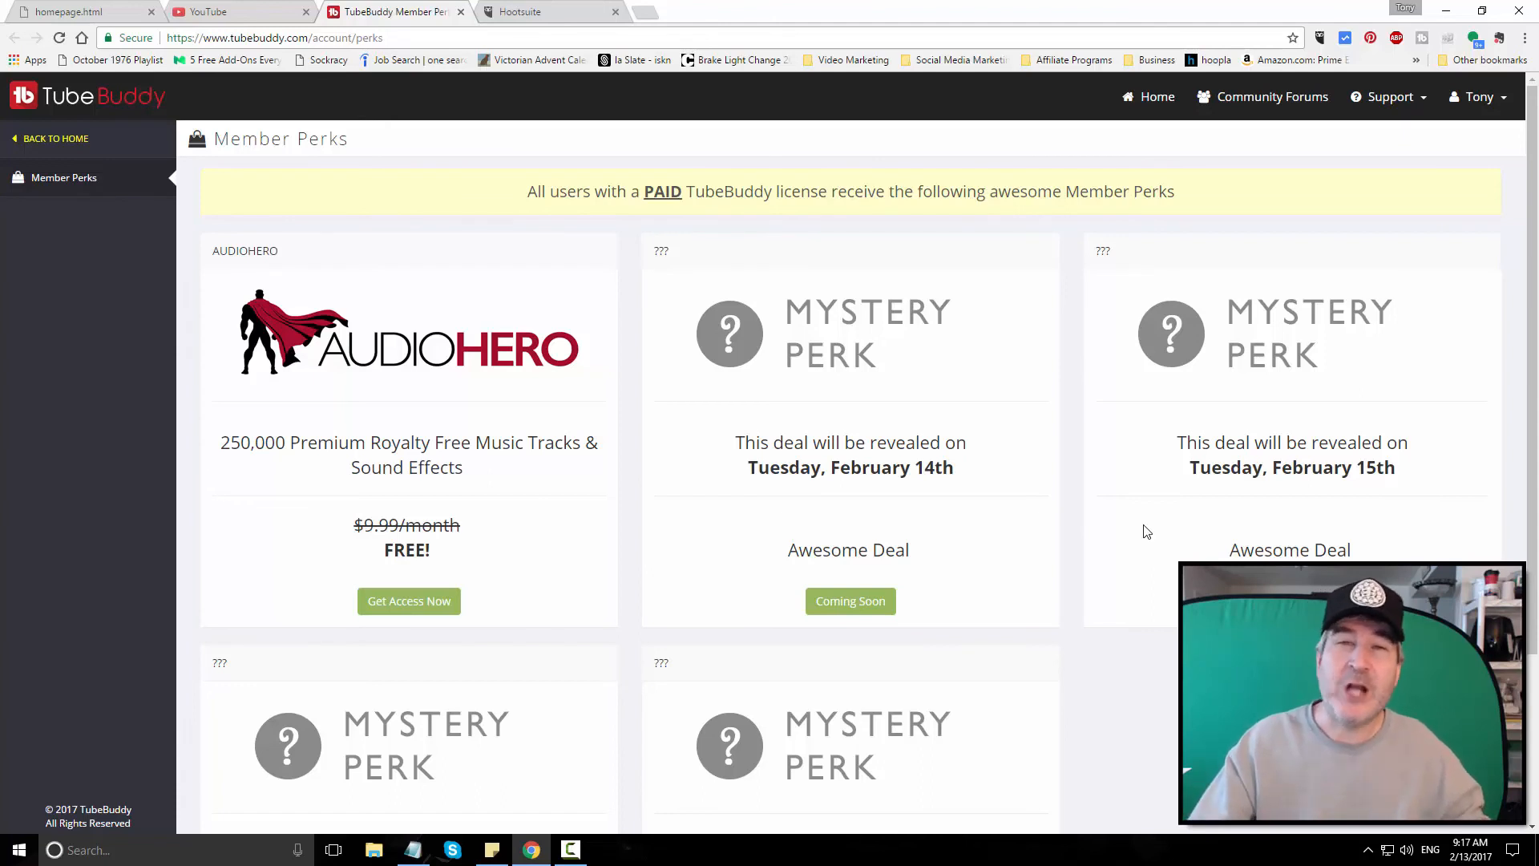
pyautogui.moveTo(1135, 553)
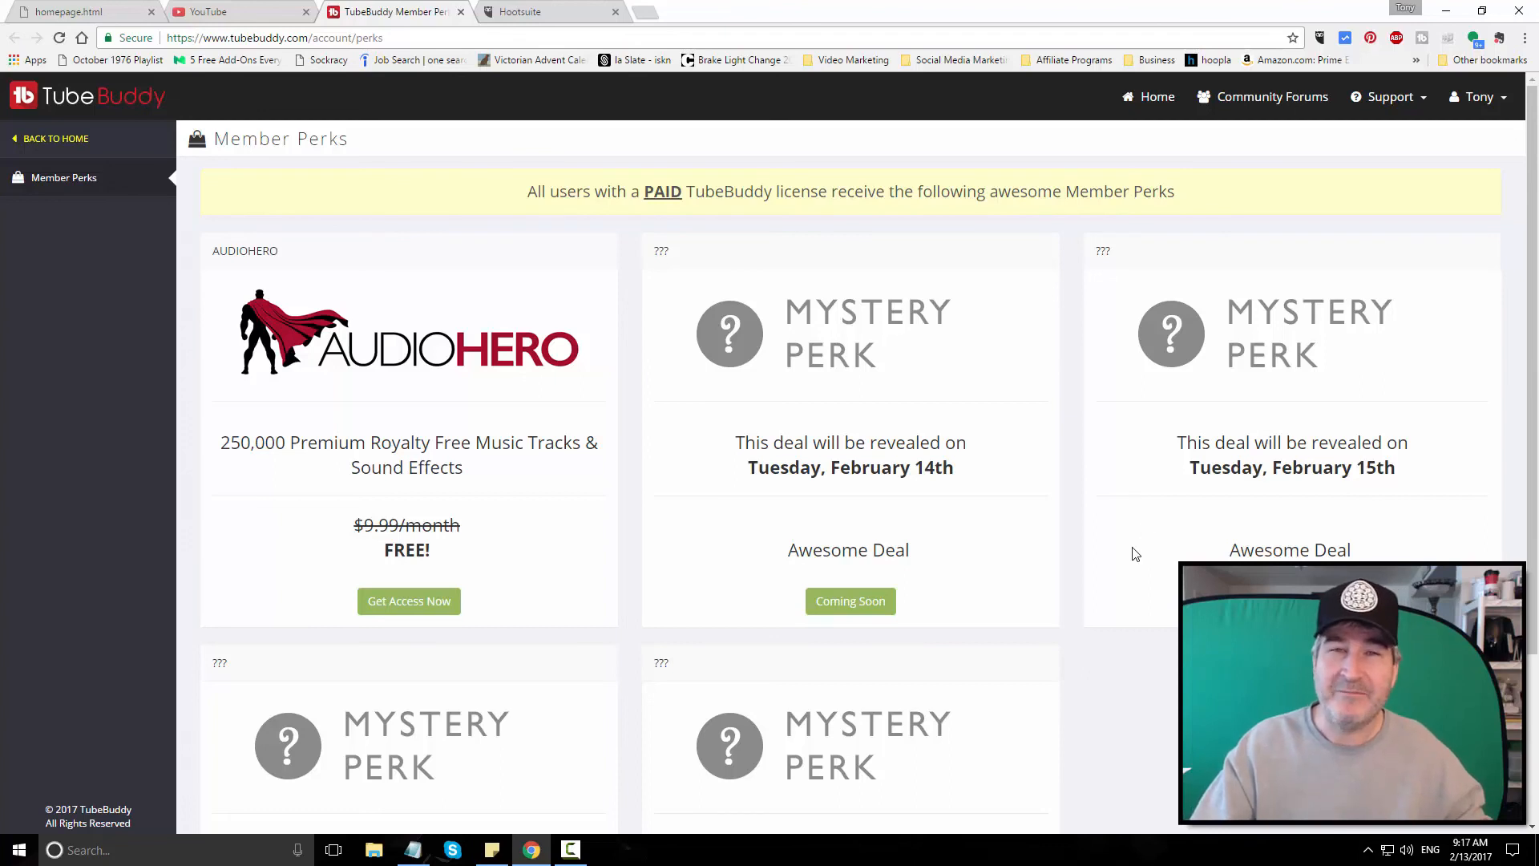